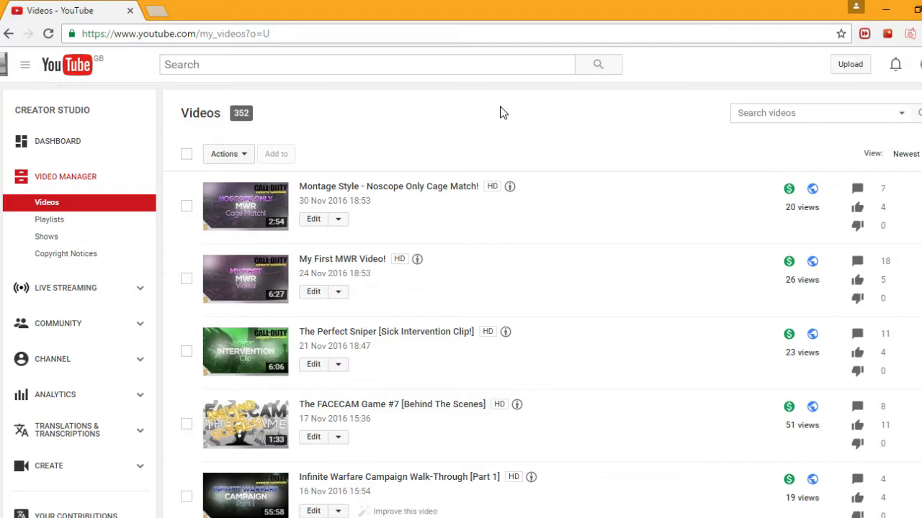
{"action": "scroll", "scroll_direction": "down", "scroll_amount": 3}
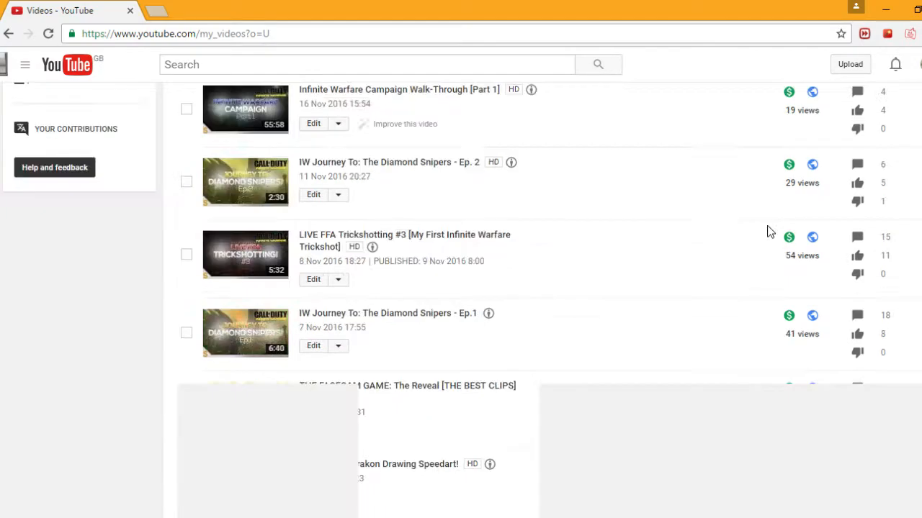
{"action": "scroll", "scroll_direction": "down", "scroll_amount": 3}
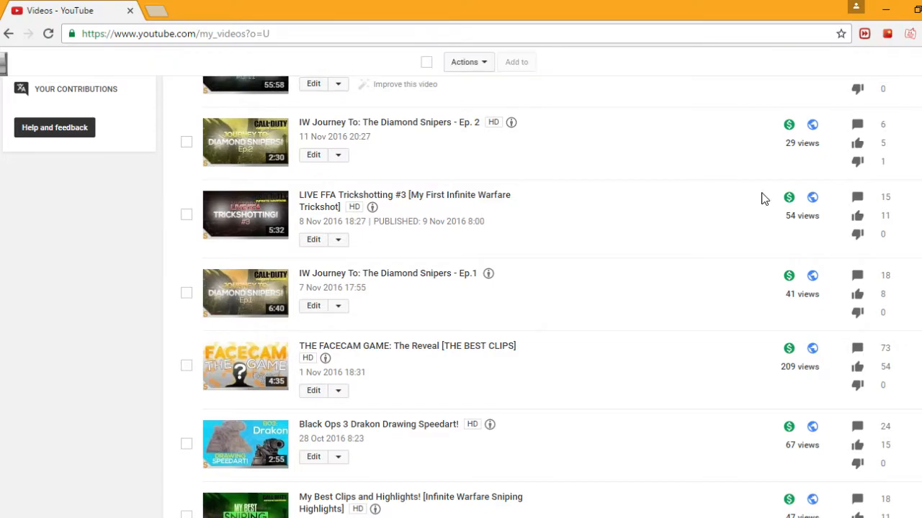
{"action": "scroll", "scroll_direction": "down", "scroll_amount": 3}
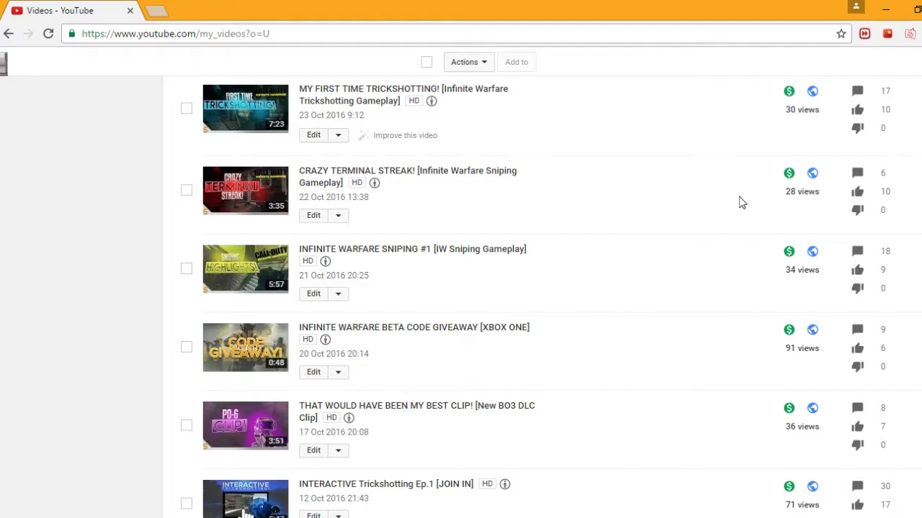
{"action": "mouse_move", "coordinate": [366, 429]}
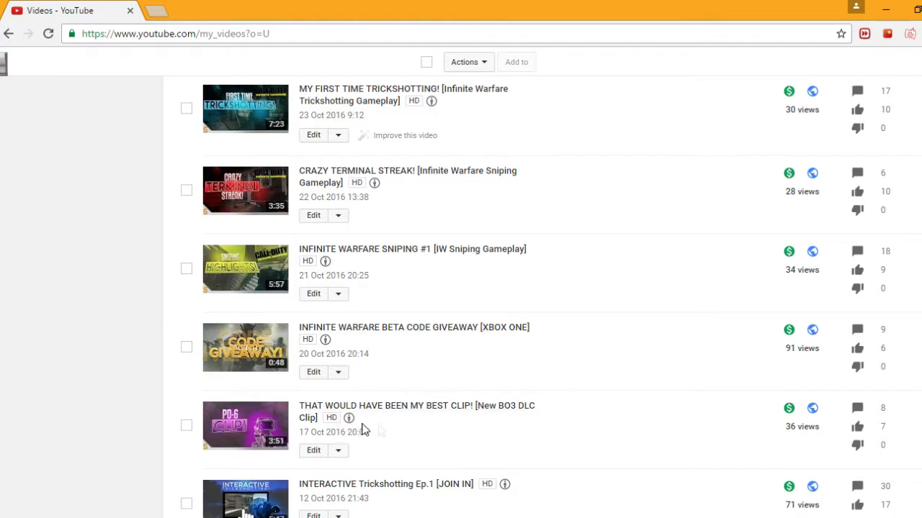
{"action": "scroll", "scroll_direction": "down", "scroll_amount": 3}
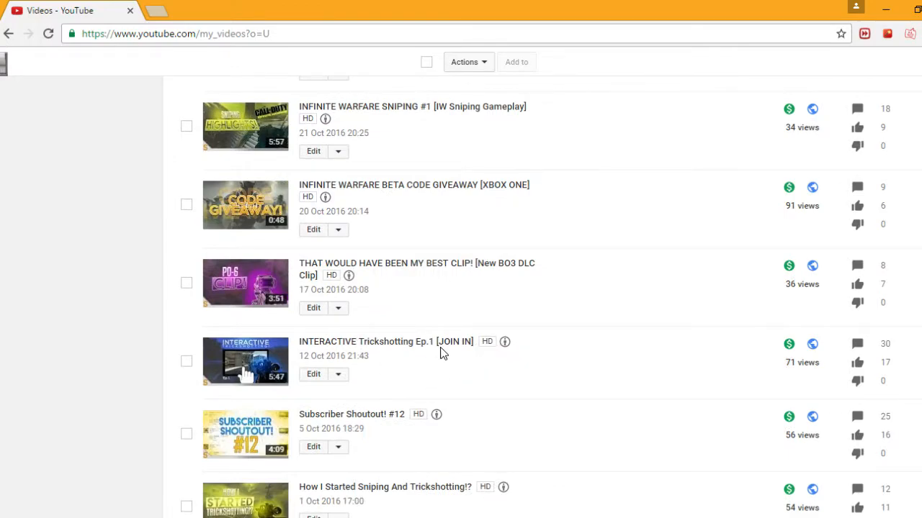
{"action": "mouse_move", "coordinate": [378, 422]}
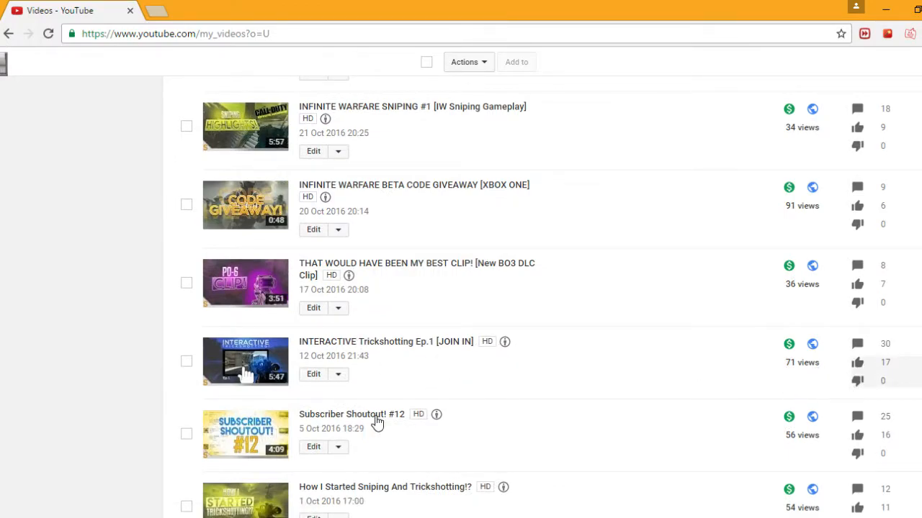
{"action": "scroll", "scroll_direction": "down", "scroll_amount": 3}
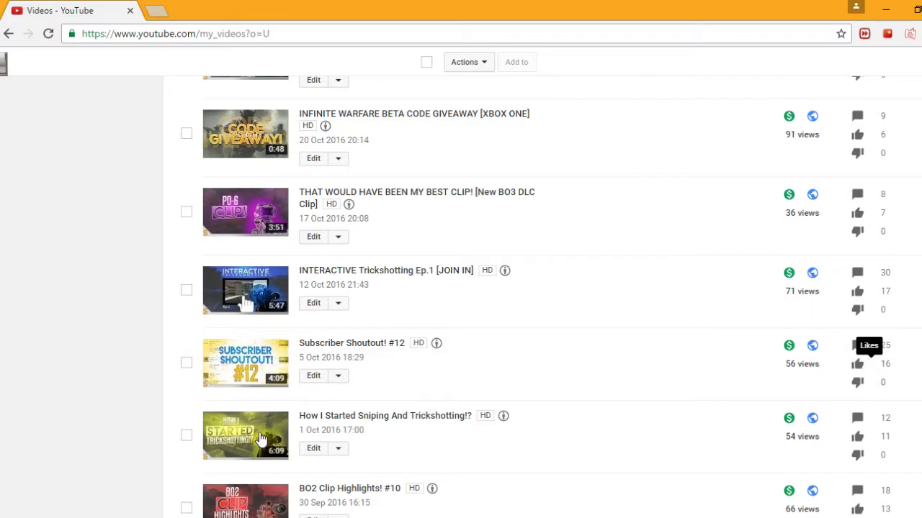
{"action": "scroll", "scroll_direction": "down", "scroll_amount": 3}
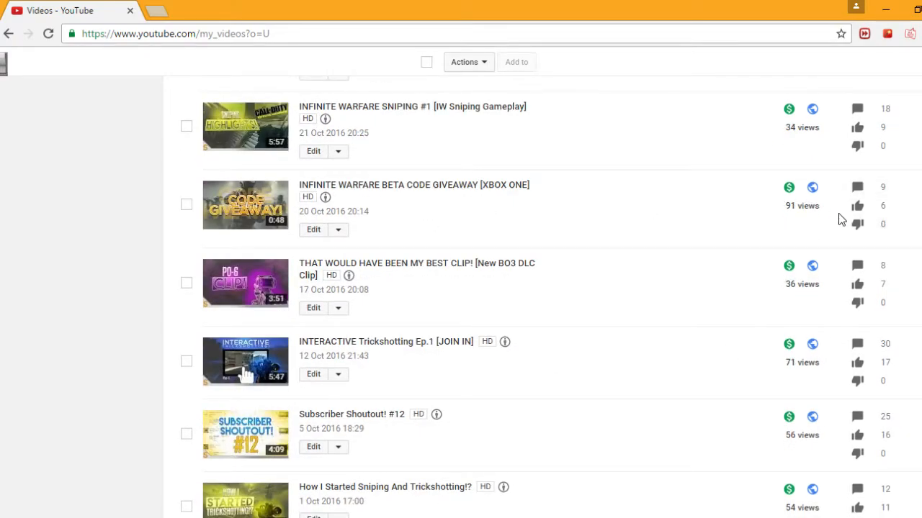
{"action": "scroll", "scroll_direction": "up", "scroll_amount": 3}
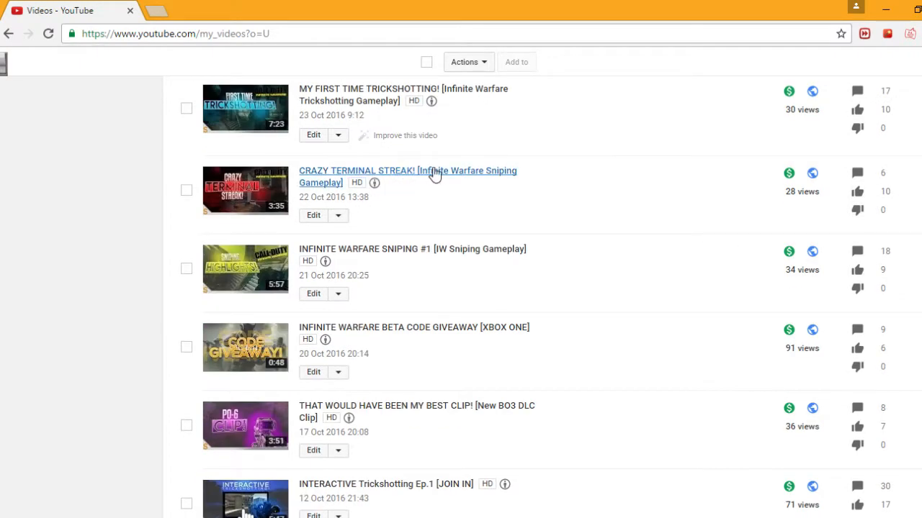
{"action": "mouse_move", "coordinate": [827, 204]}
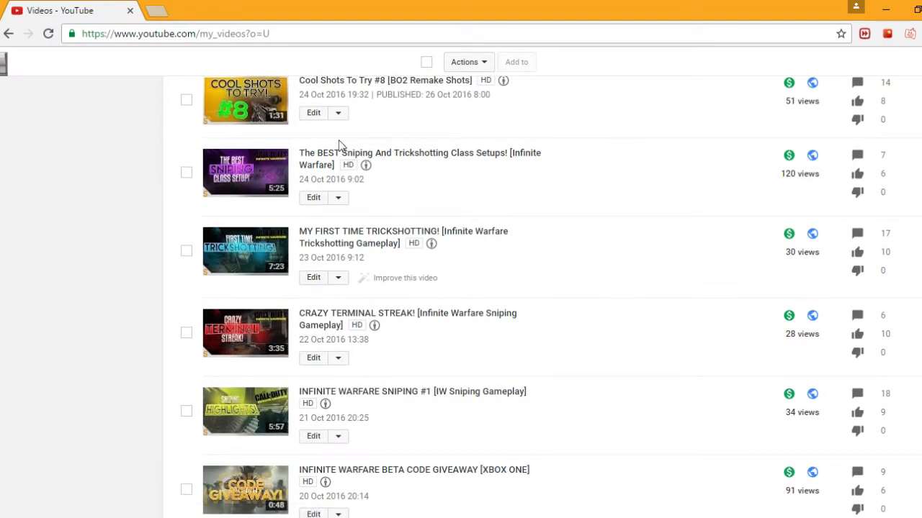
{"action": "mouse_move", "coordinate": [835, 196]}
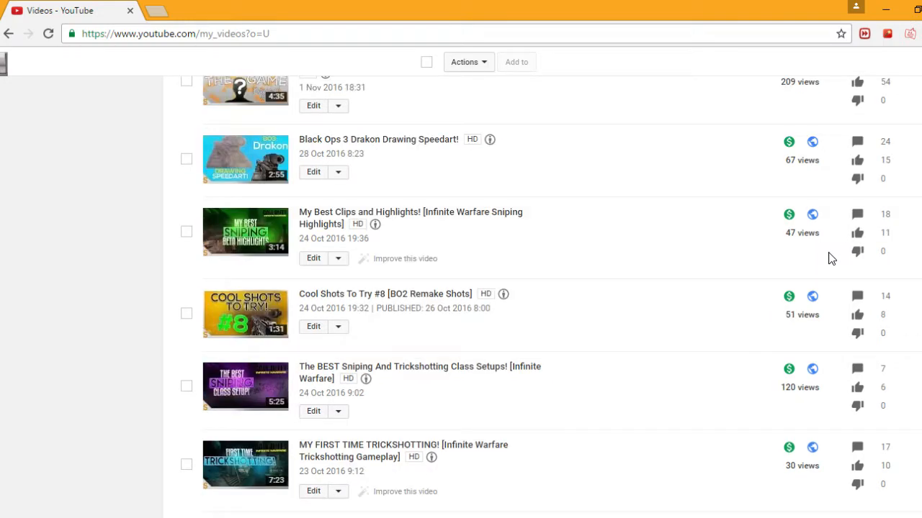
{"action": "mouse_move", "coordinate": [834, 247]}
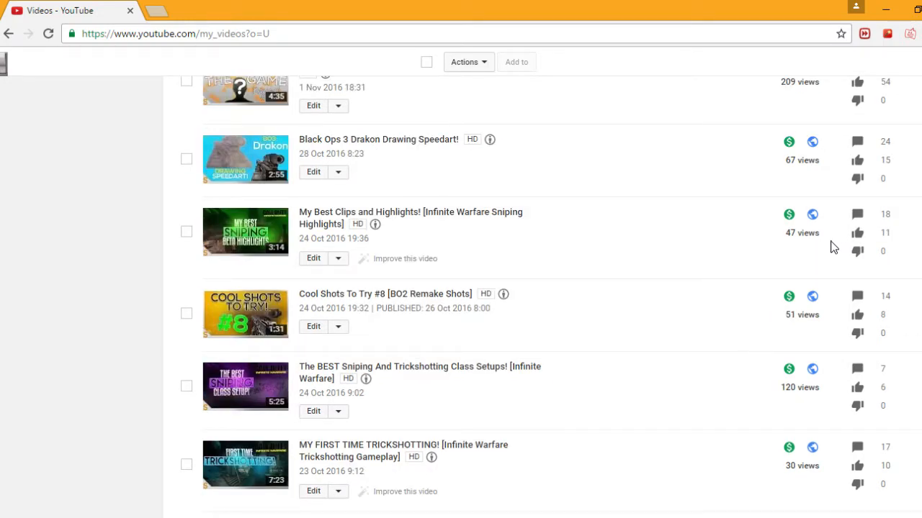
{"action": "scroll", "scroll_direction": "up", "scroll_amount": 3}
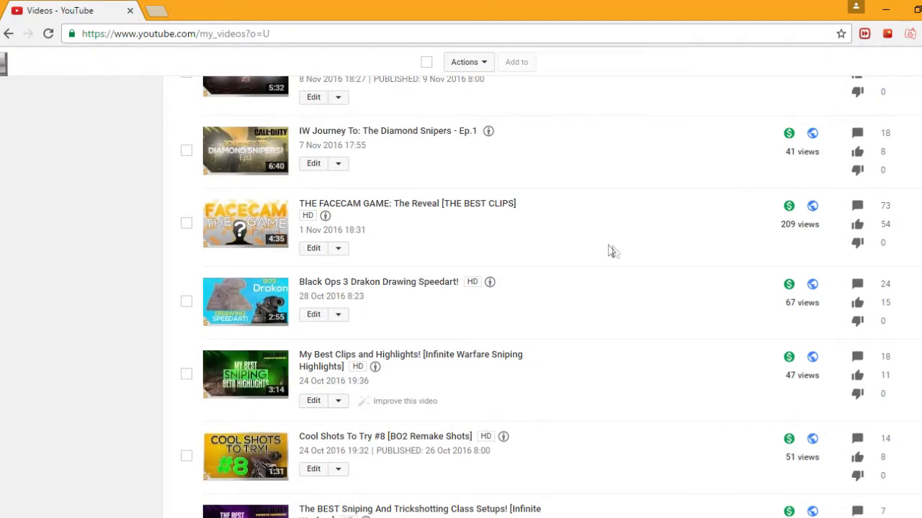
{"action": "scroll", "scroll_direction": "down", "scroll_amount": 3}
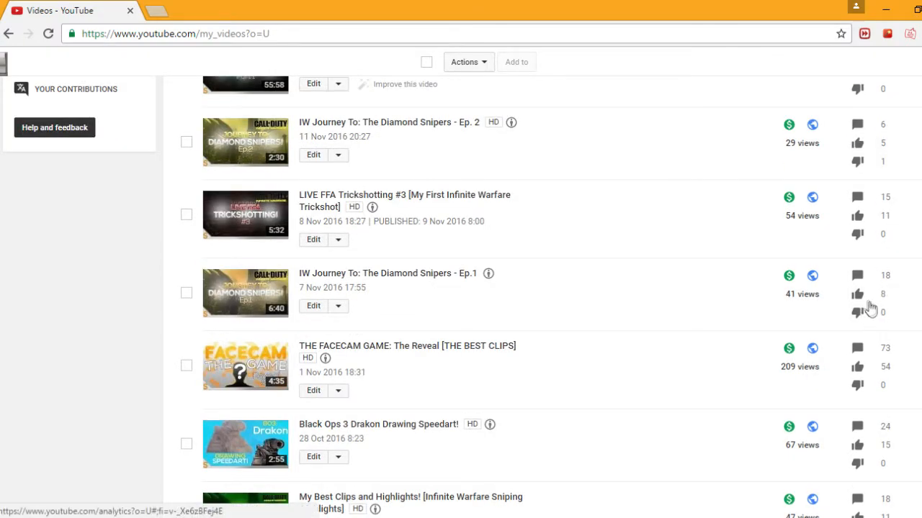
{"action": "scroll", "scroll_direction": "up", "scroll_amount": 3}
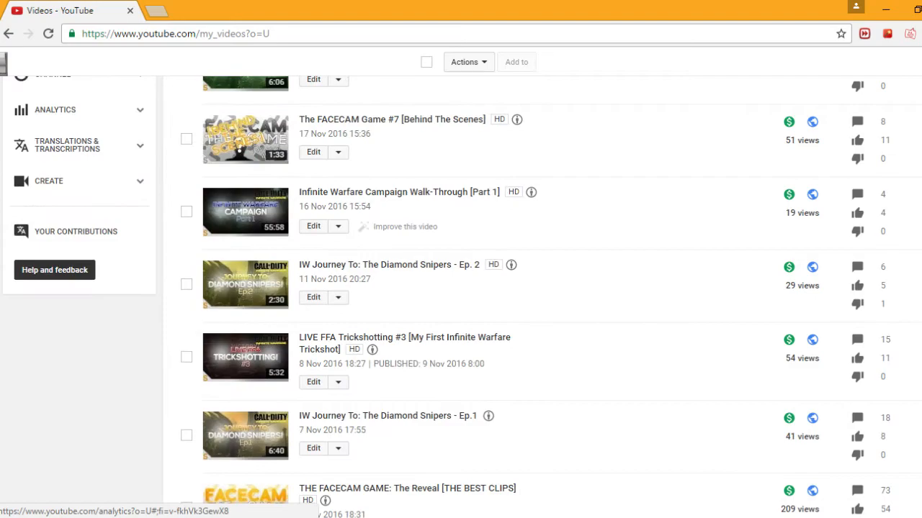
{"action": "scroll", "scroll_direction": "up", "scroll_amount": 3}
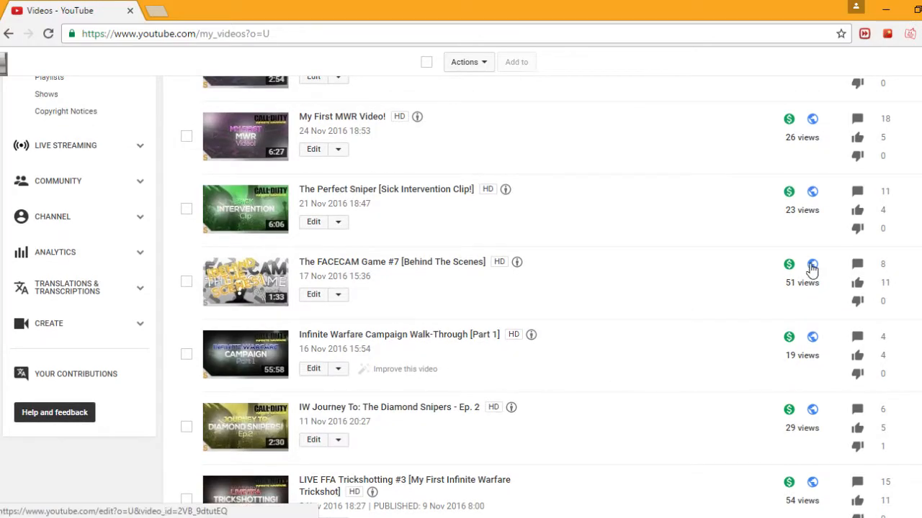
{"action": "mouse_move", "coordinate": [812, 263]}
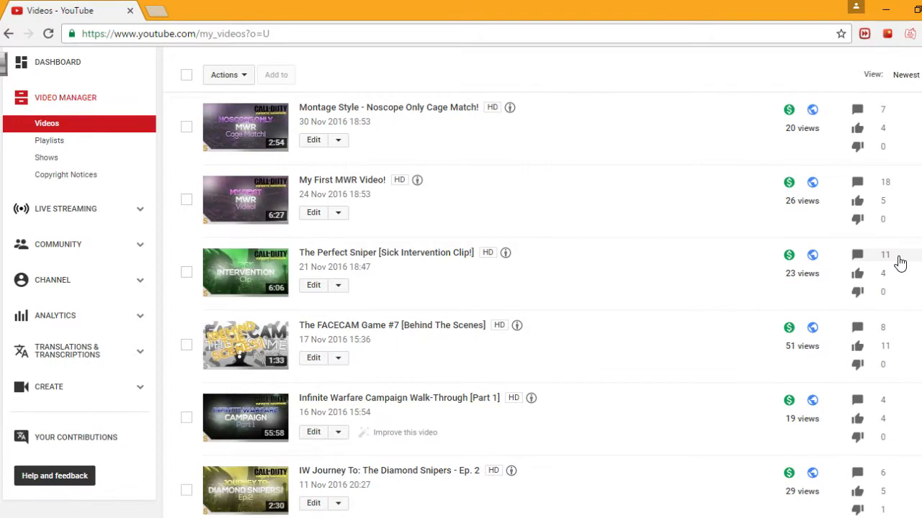
{"action": "scroll", "scroll_direction": "down", "scroll_amount": 3}
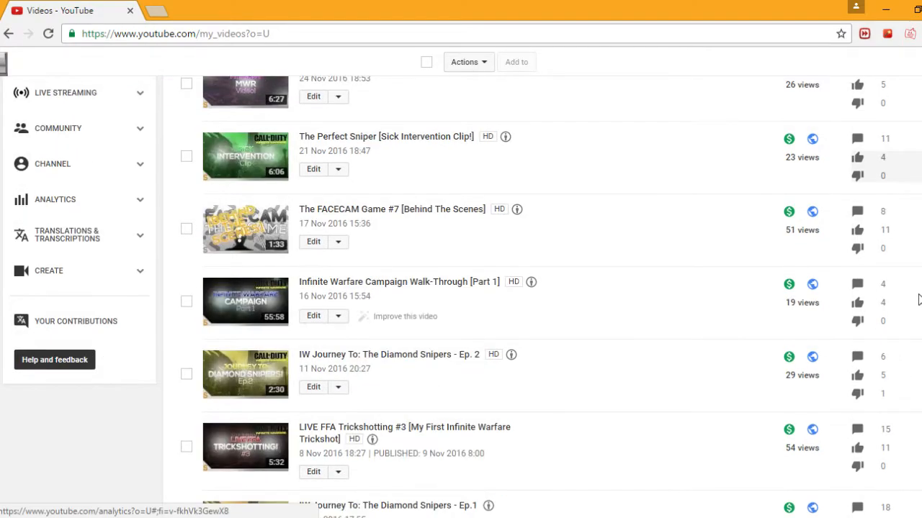
{"action": "scroll", "scroll_direction": "down", "scroll_amount": 3}
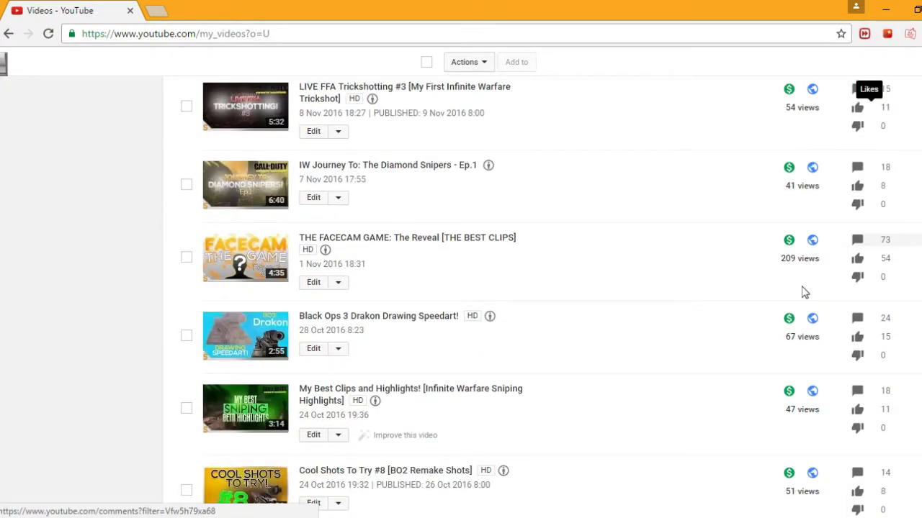
{"action": "scroll", "scroll_direction": "down", "scroll_amount": 3}
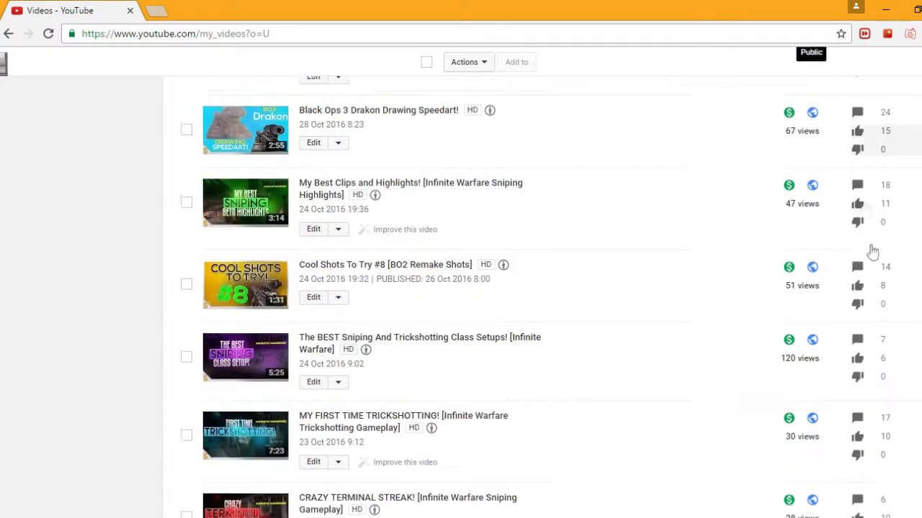
{"action": "scroll", "scroll_direction": "down", "scroll_amount": 3}
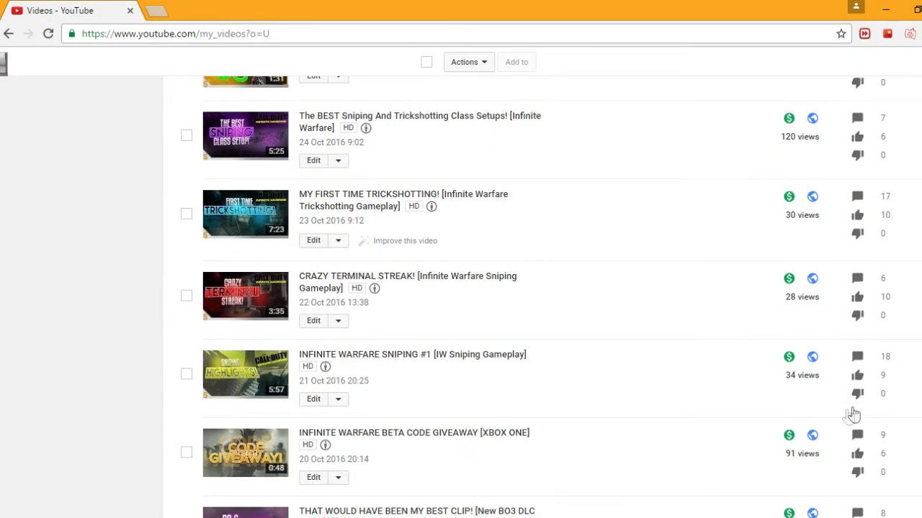
{"action": "scroll", "scroll_direction": "down", "scroll_amount": 3}
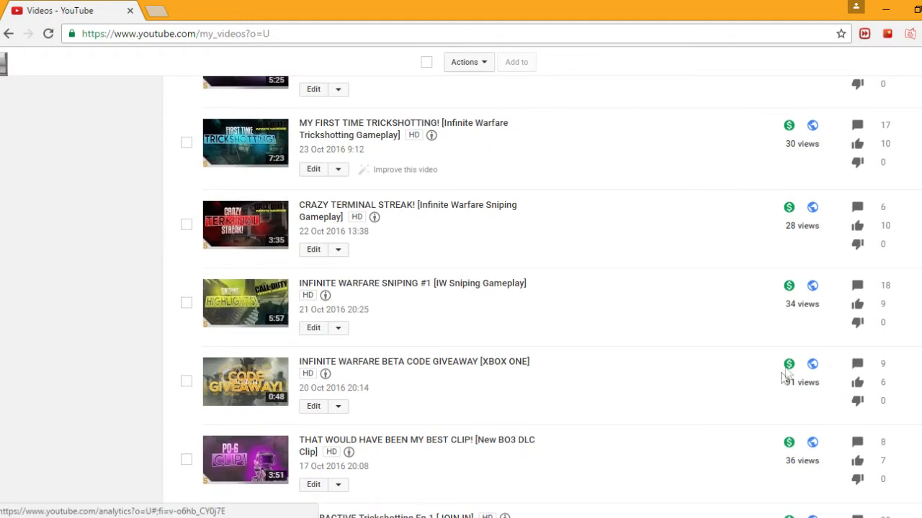
{"action": "scroll", "scroll_direction": "up", "scroll_amount": 3}
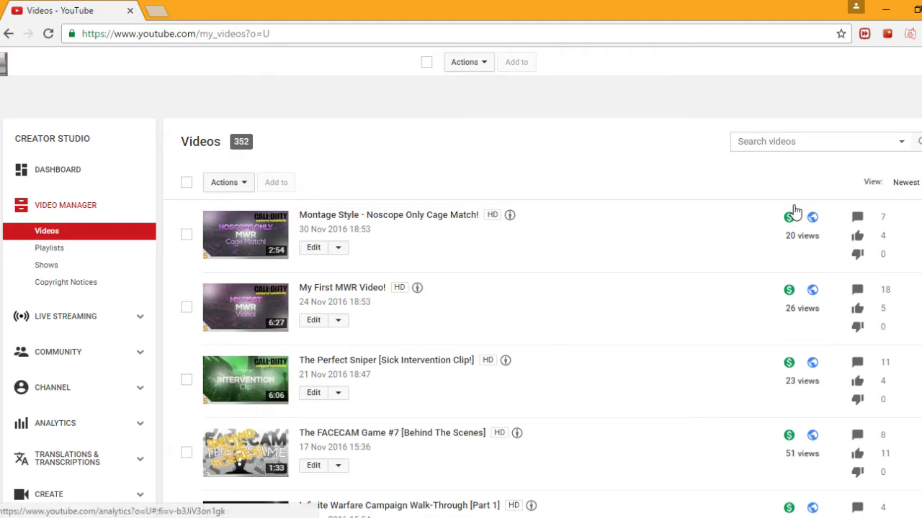
{"action": "scroll", "scroll_direction": "down", "scroll_amount": 3}
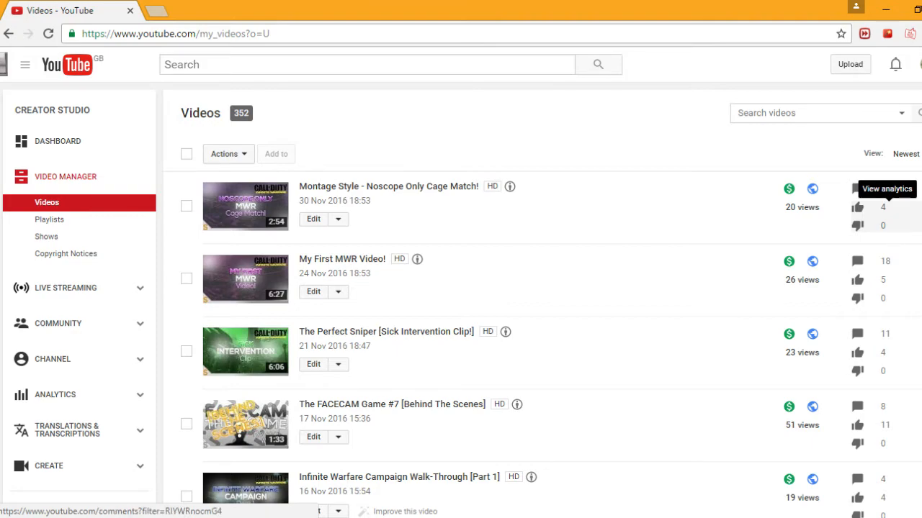
{"action": "mouse_move", "coordinate": [906, 281]}
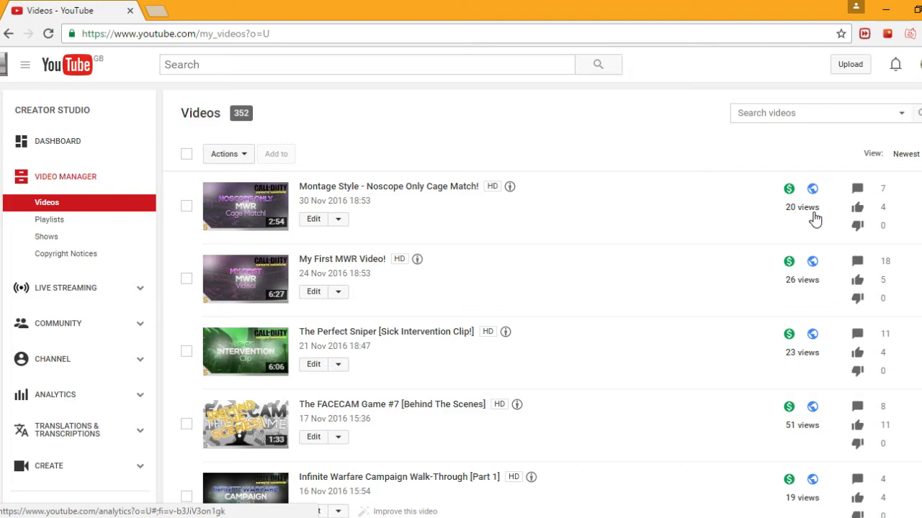
{"action": "mouse_move", "coordinate": [343, 260]}
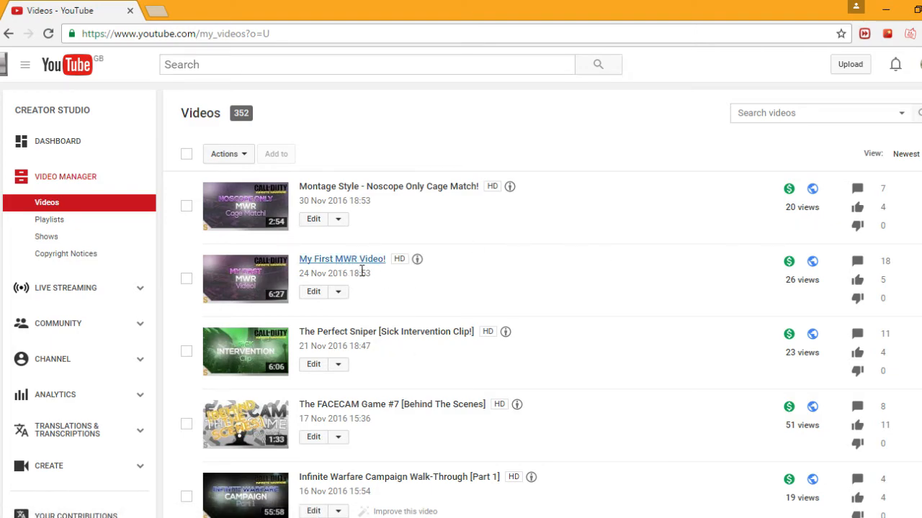
{"action": "mouse_move", "coordinate": [346, 264]}
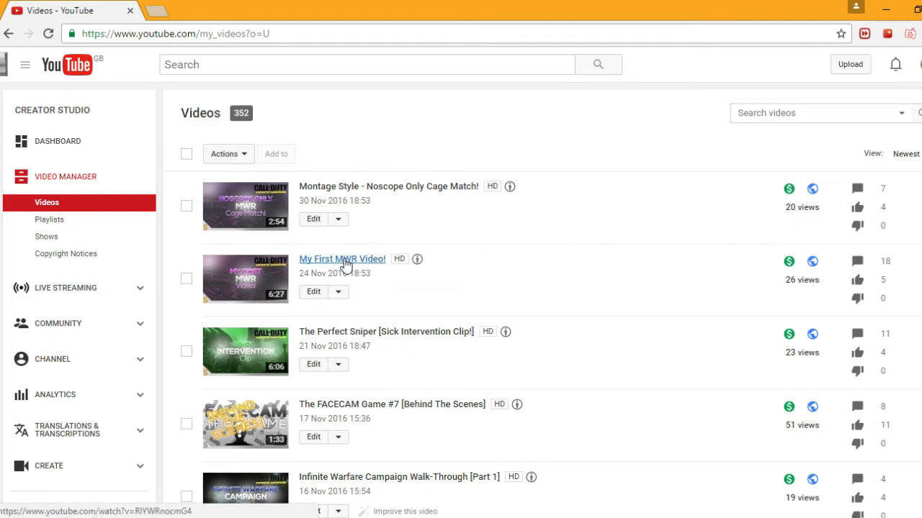
{"action": "mouse_move", "coordinate": [351, 262]}
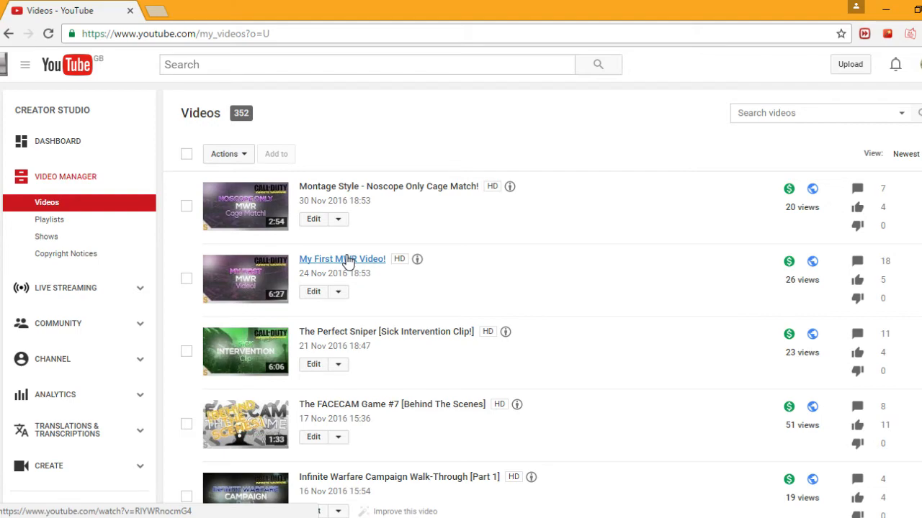
{"action": "mouse_move", "coordinate": [256, 275]}
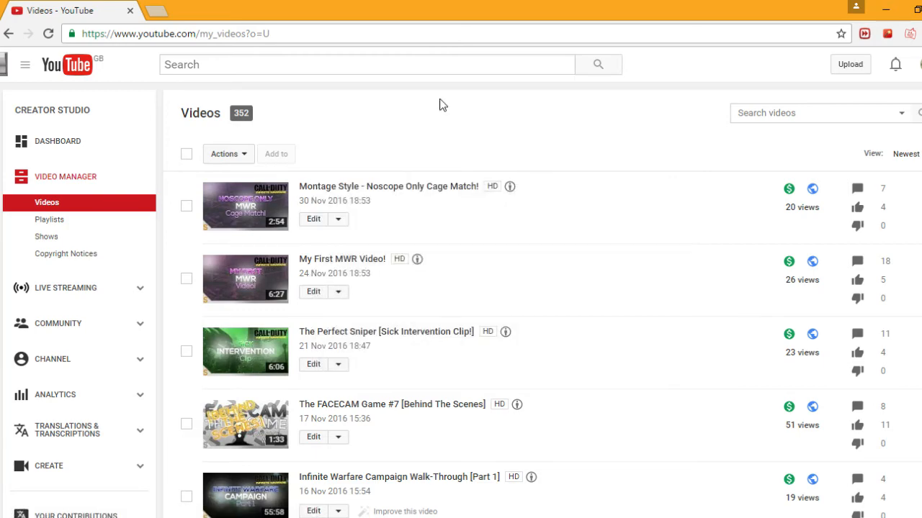
{"action": "mouse_move", "coordinate": [458, 106]}
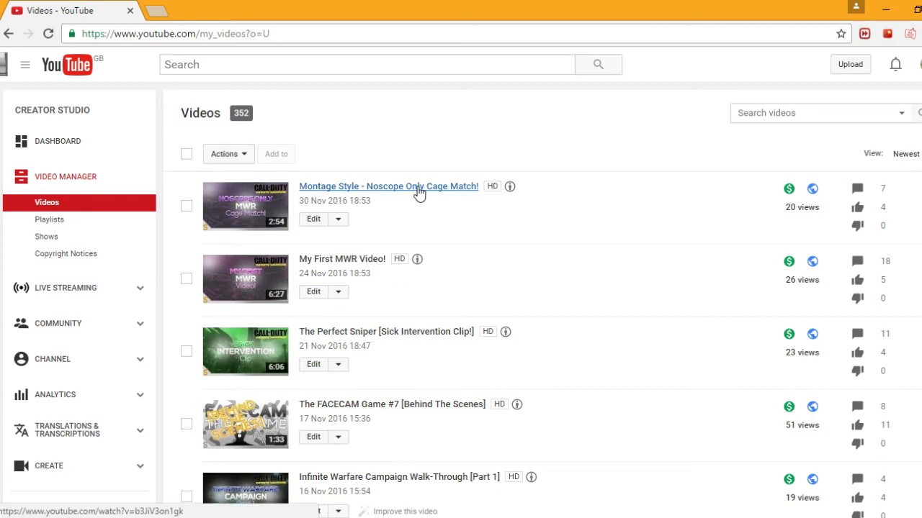
{"action": "mouse_move", "coordinate": [281, 199]}
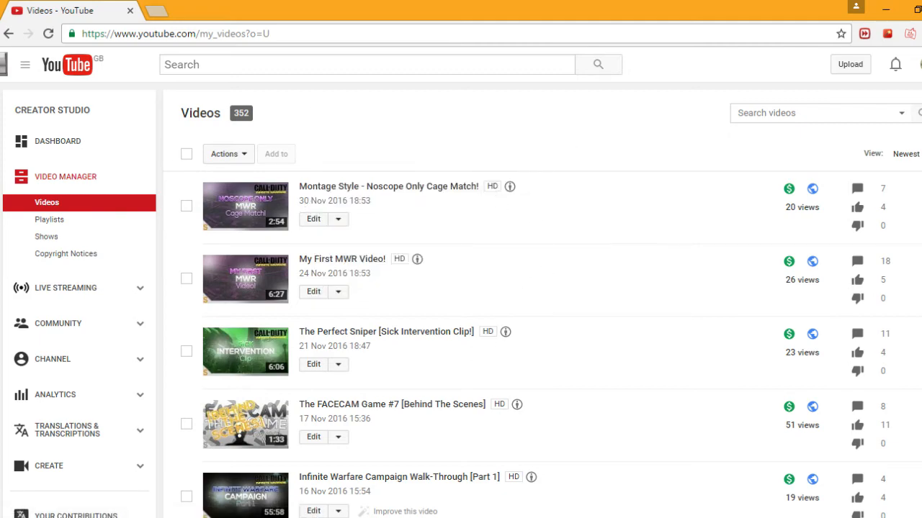
{"action": "mouse_move", "coordinate": [743, 211]}
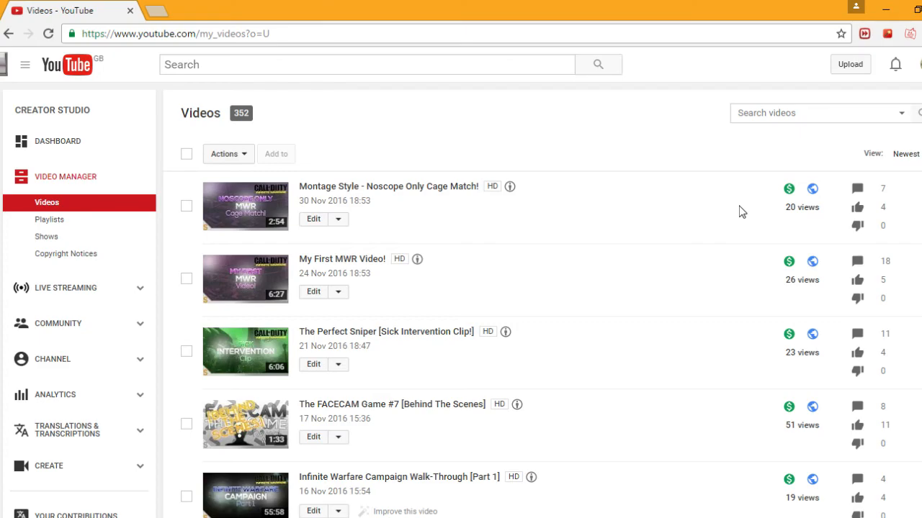
{"action": "scroll", "scroll_direction": "down", "scroll_amount": 3}
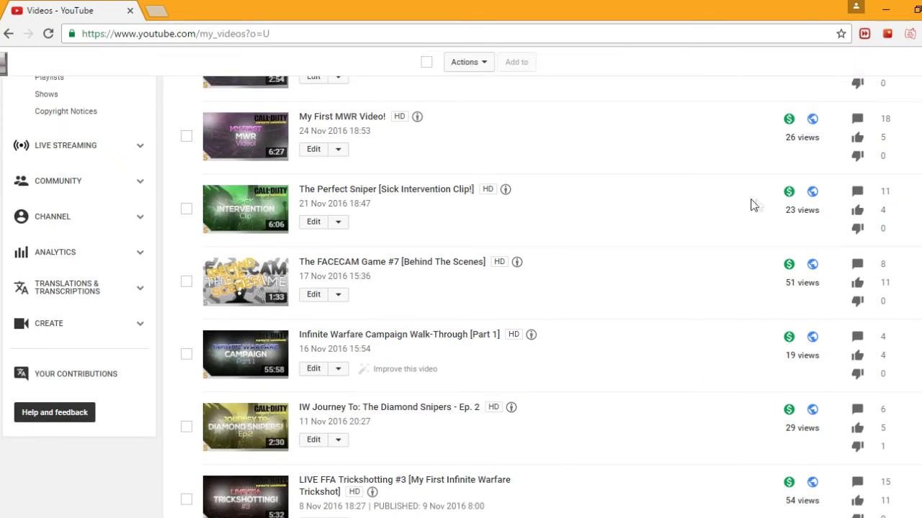
{"action": "mouse_move", "coordinate": [516, 164]}
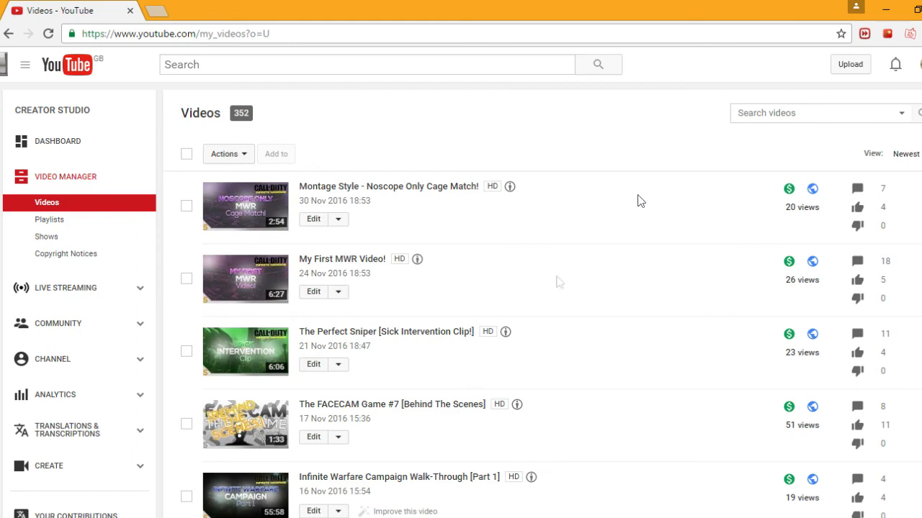
{"action": "mouse_move", "coordinate": [531, 277]}
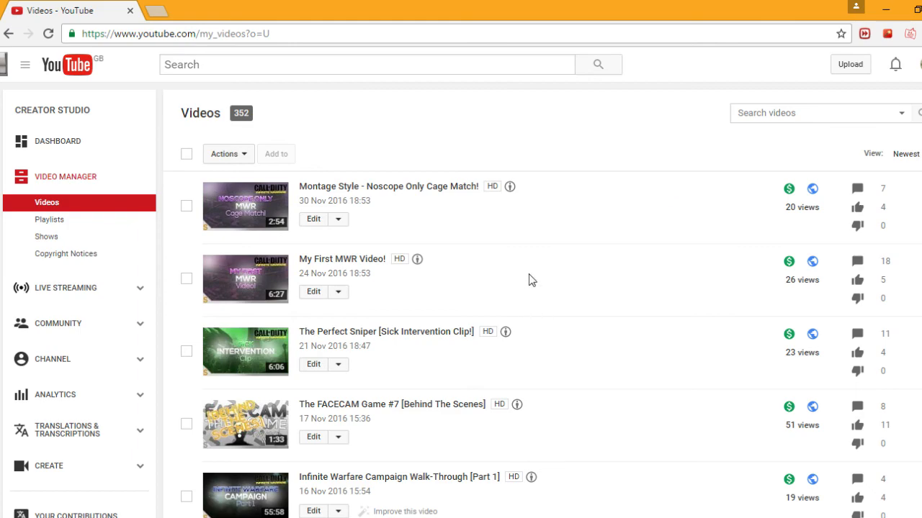